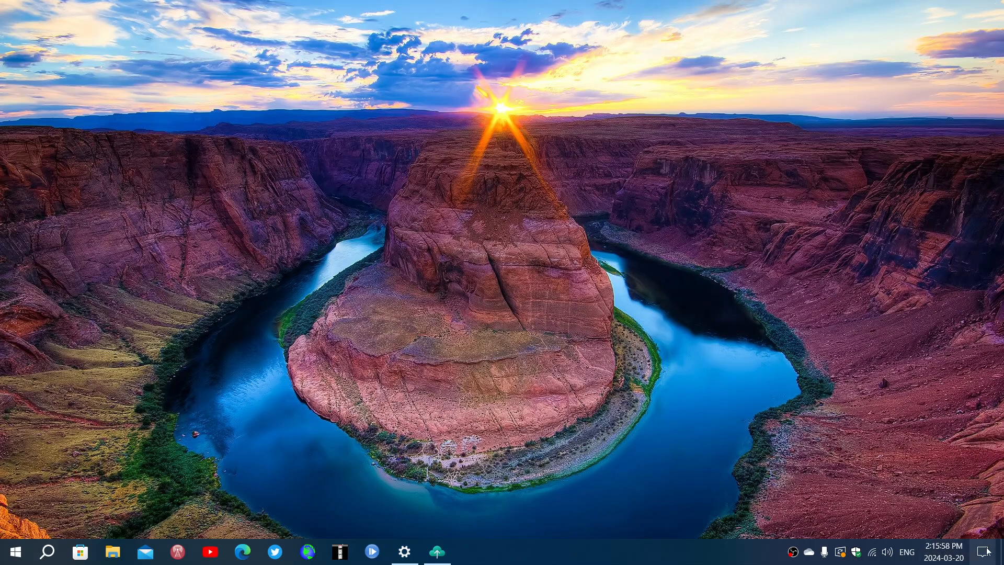
Step: Open the Action Center from the taskbar's right end to view notifications
{"action": "left_click", "coordinate": [983, 551]}
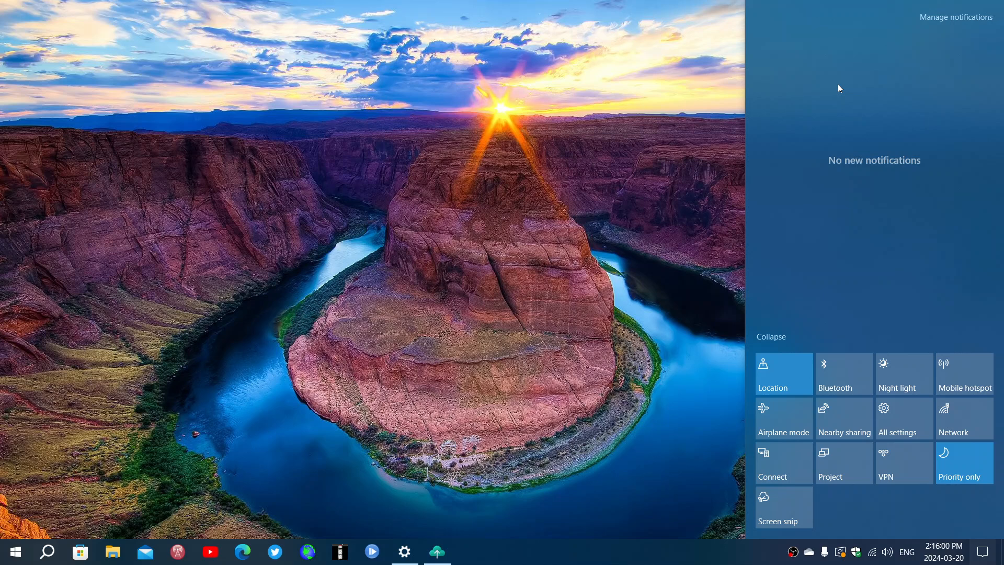
{"action": "mouse_move", "coordinate": [875, 110]}
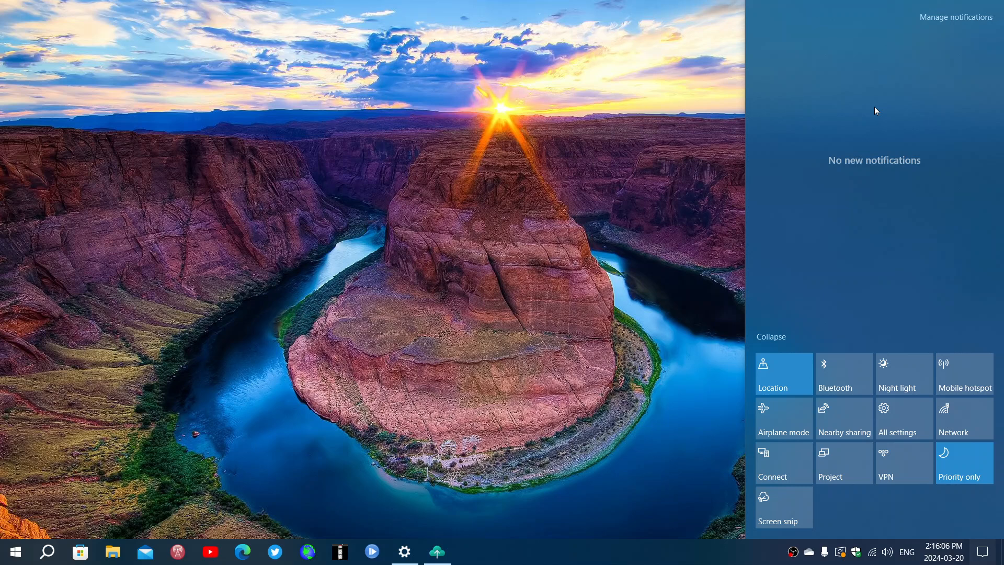
{"action": "mouse_move", "coordinate": [463, 544]}
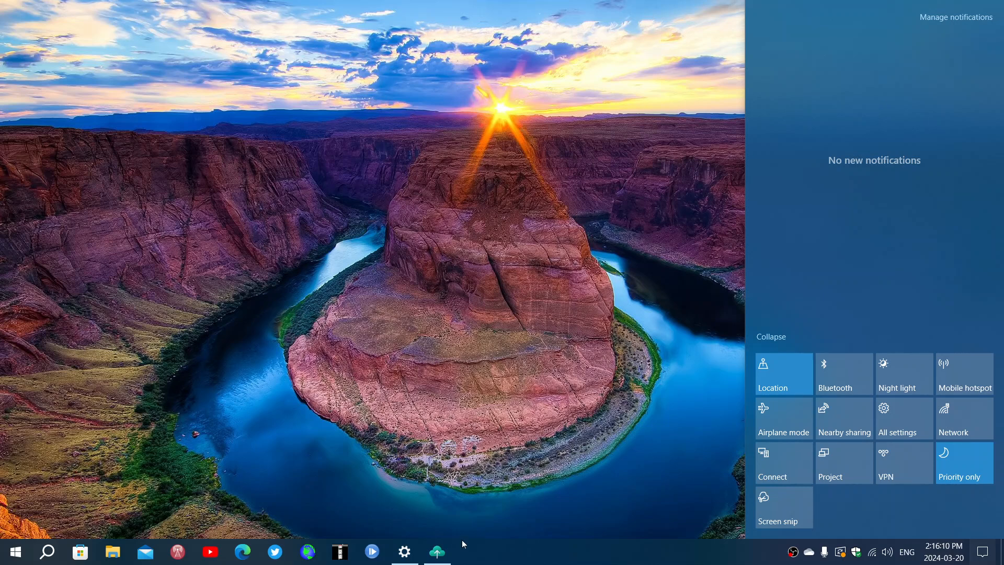
Step: Bring up Windows Backup on 'Let's back up your PC' and reopen the Action Center
{"action": "left_click", "coordinate": [437, 551]}
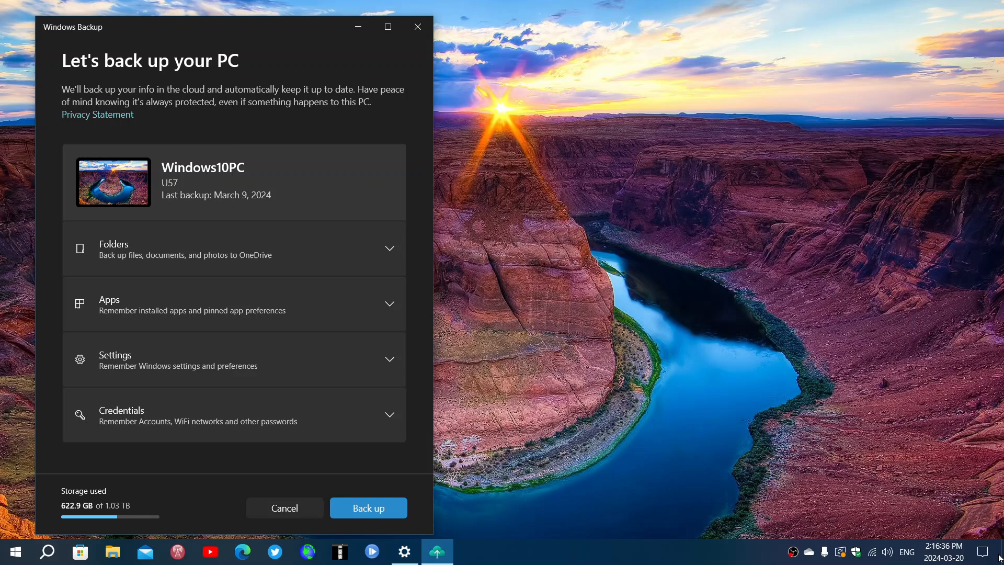
{"action": "left_click", "coordinate": [982, 551]}
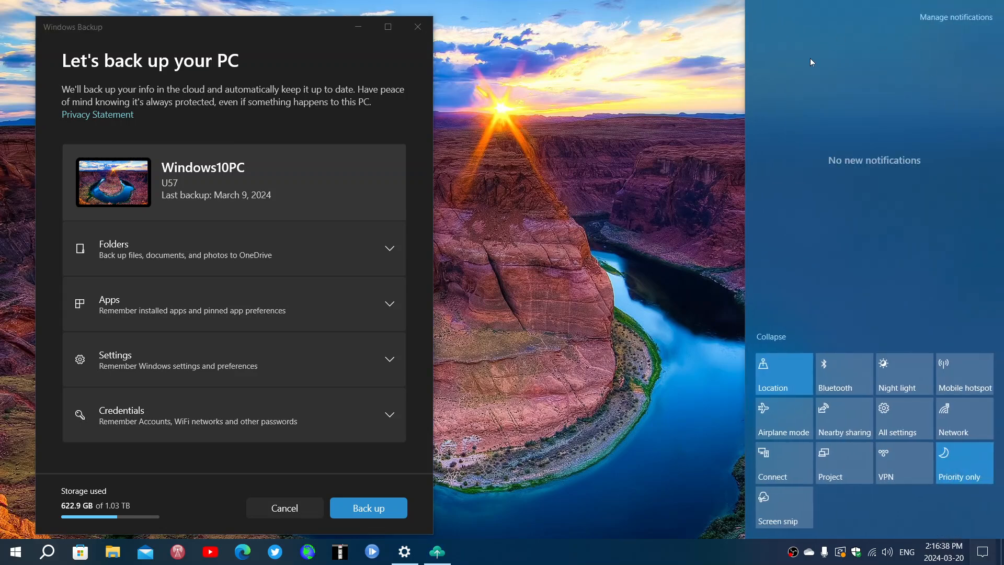
{"action": "mouse_move", "coordinate": [567, 296]}
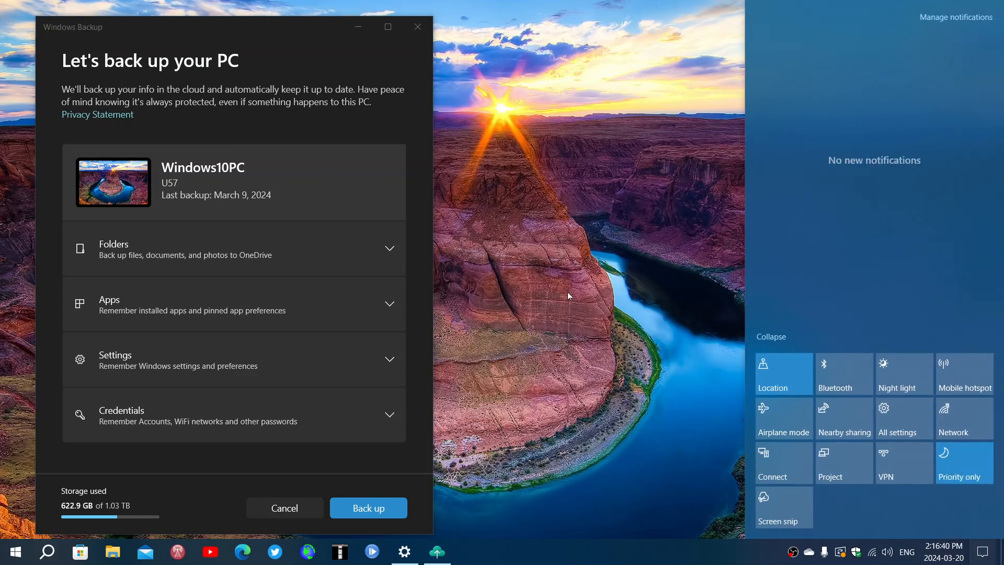
Step: Follow the backup notification to the Settings Files backup page offering File History
{"action": "left_click", "coordinate": [404, 551]}
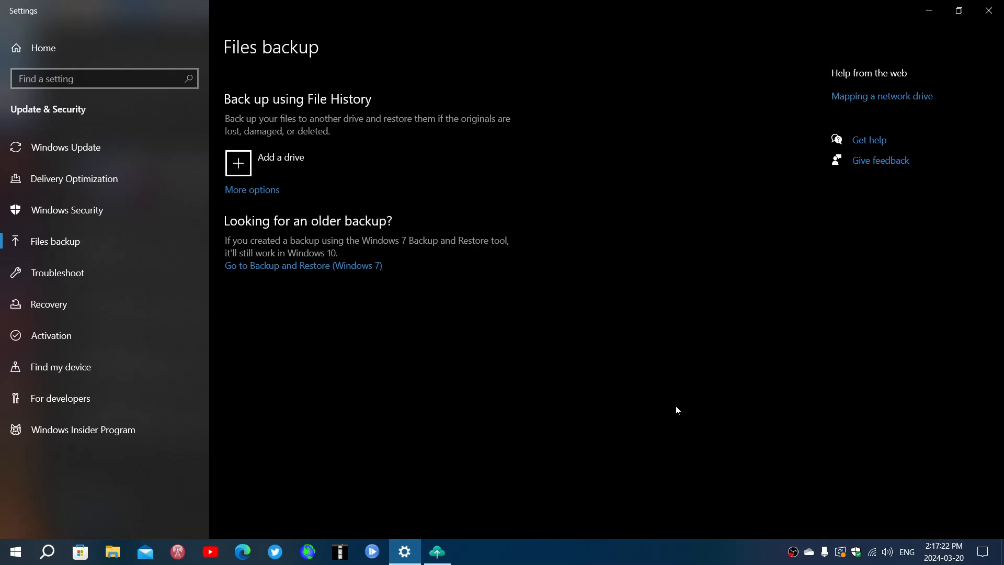
{"action": "mouse_move", "coordinate": [861, 58]}
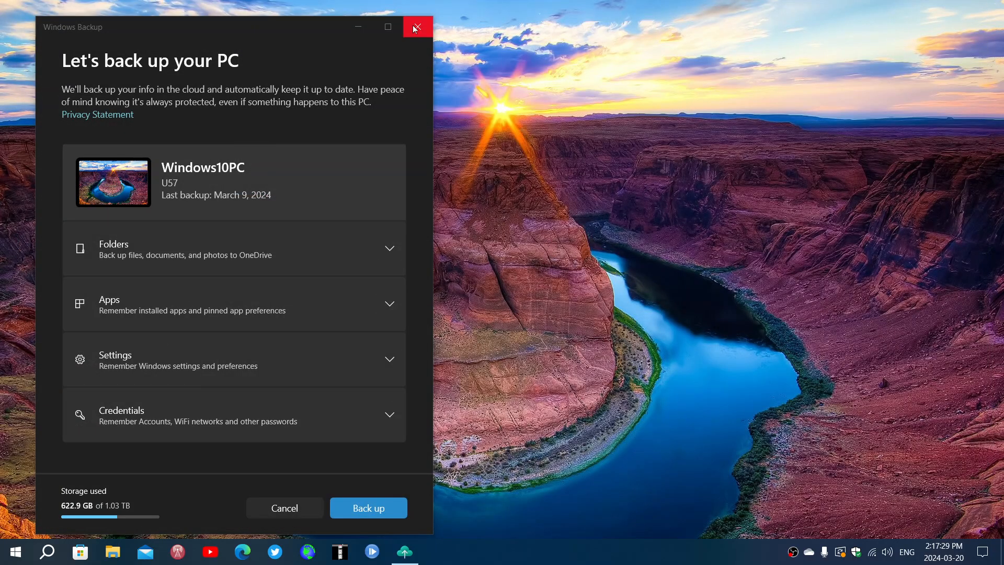
Step: Close the Windows Backup window via its title-bar X
{"action": "left_click", "coordinate": [417, 28]}
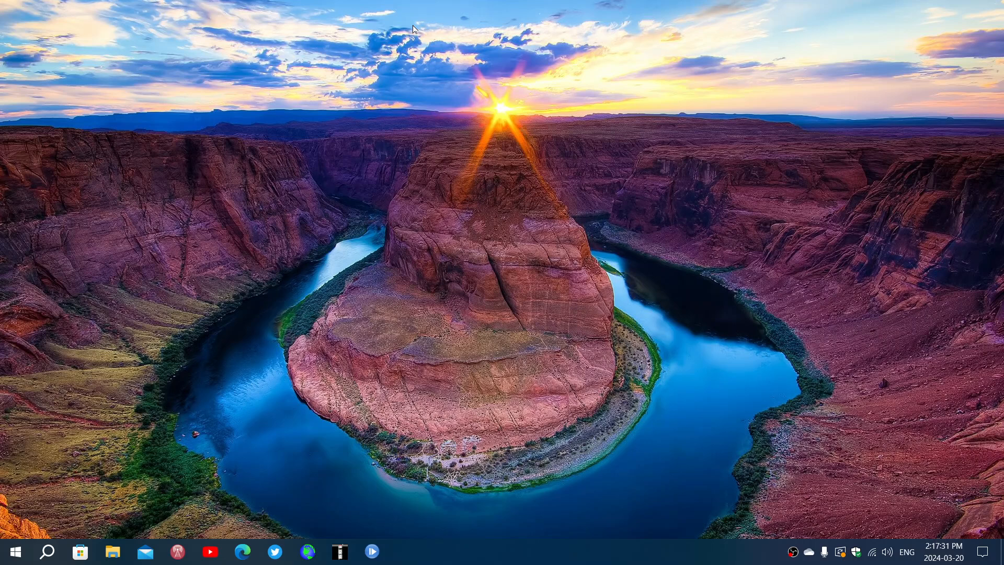
{"action": "mouse_move", "coordinate": [656, 558]}
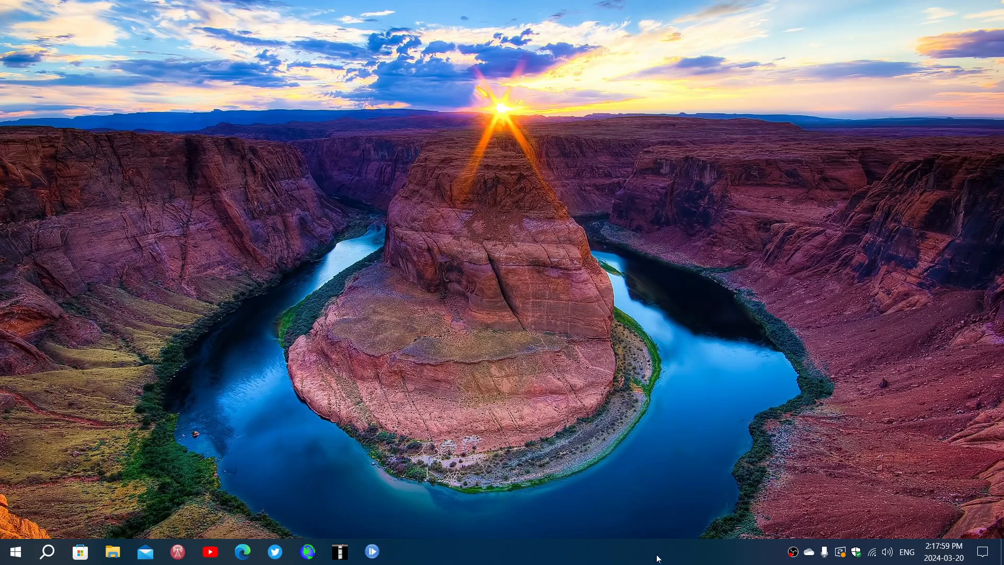